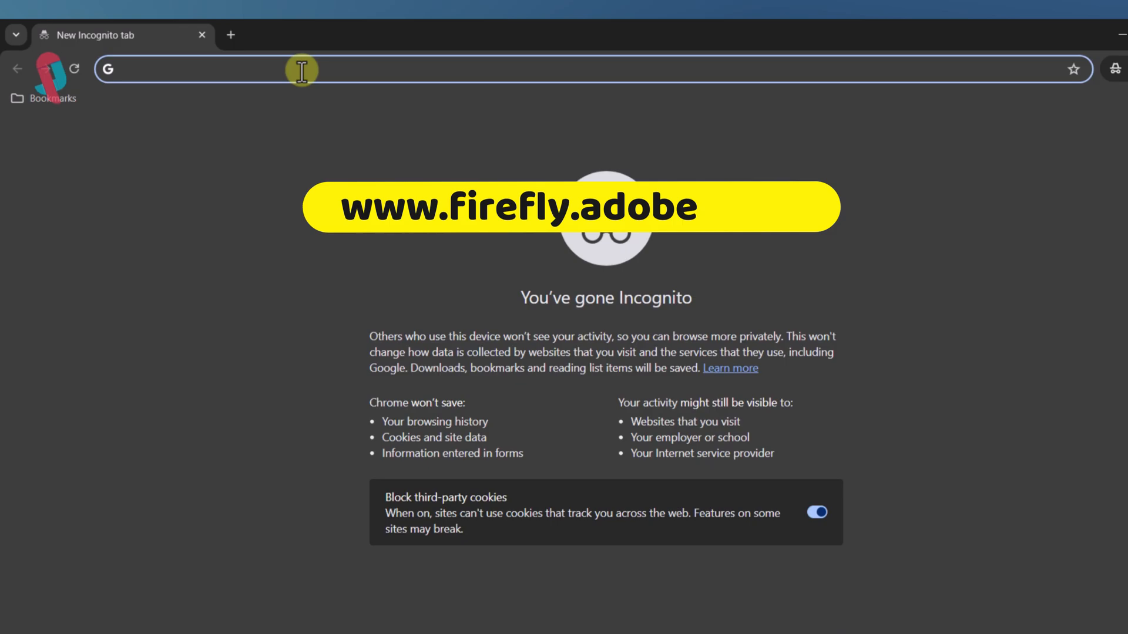
text(https://firefly.adobe.com/)
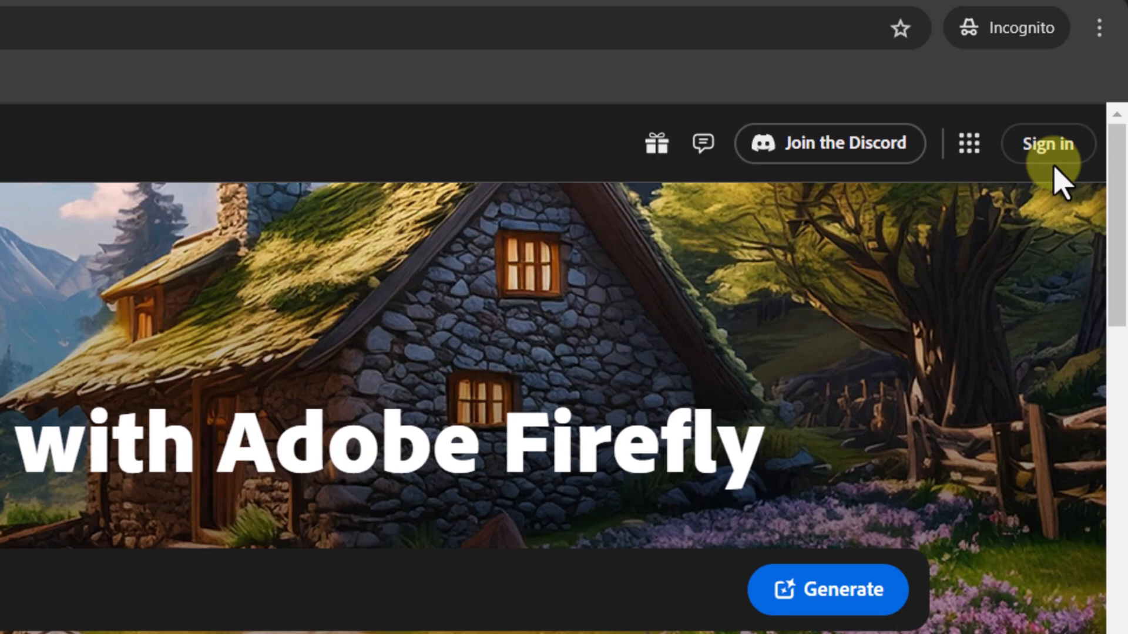
- Sign in to Firefly using Continue with Google, submitting the email and password
click(1048, 143)
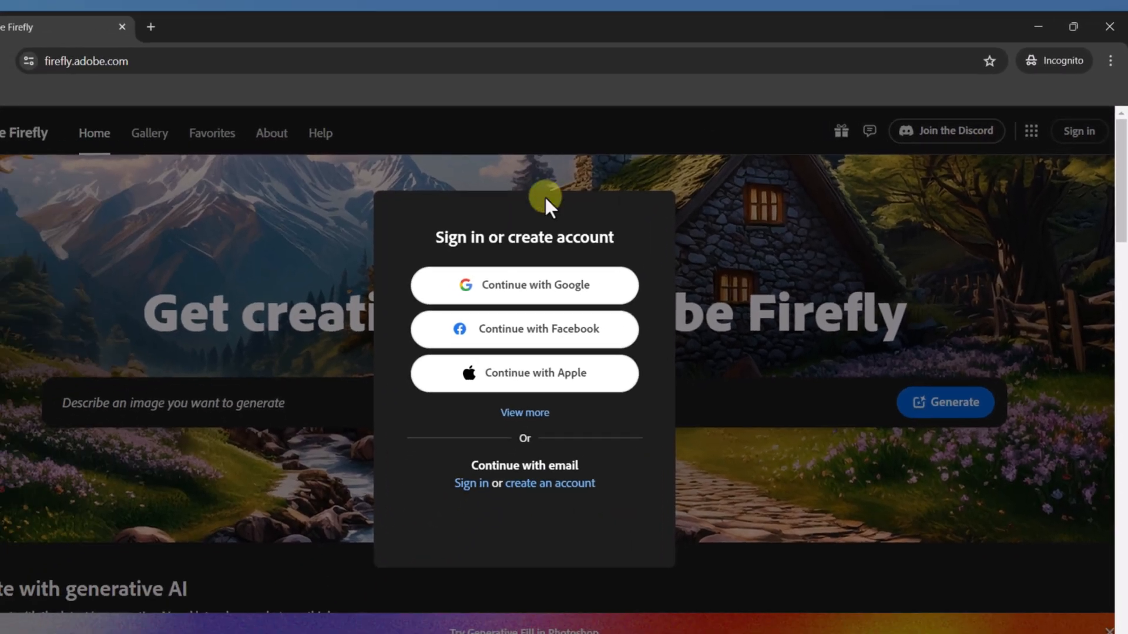
click(524, 285)
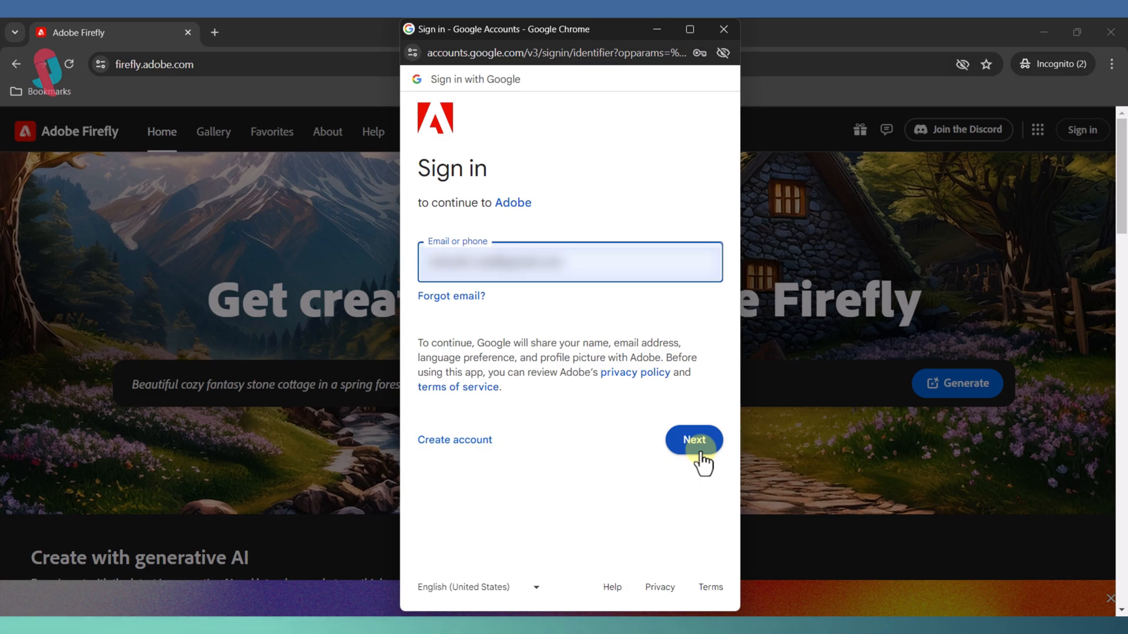
click(693, 439)
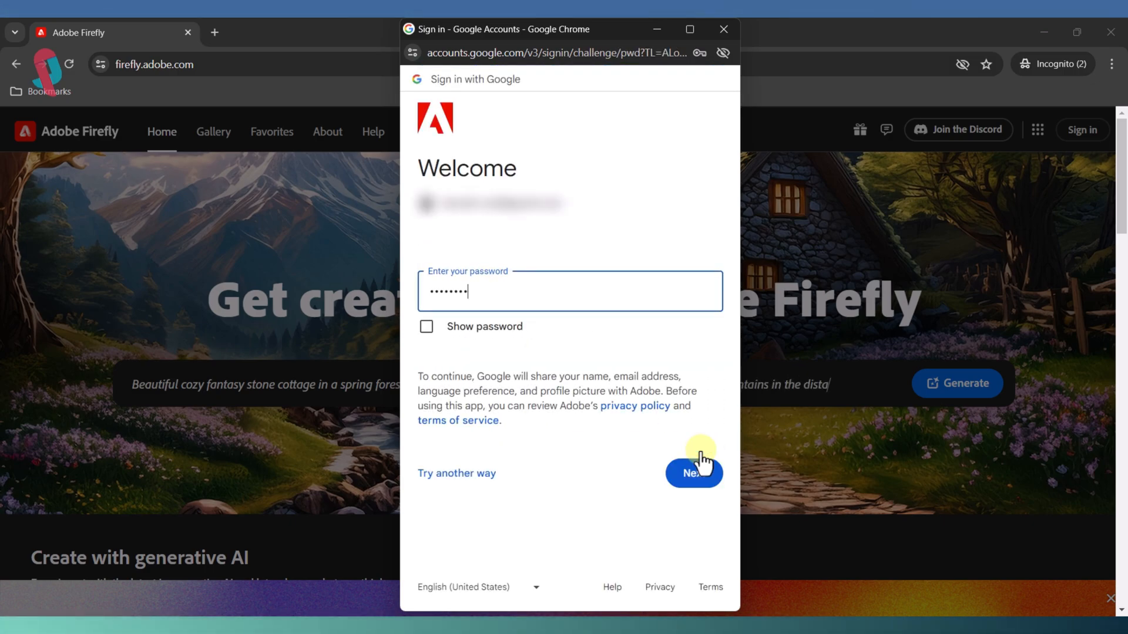
click(692, 472)
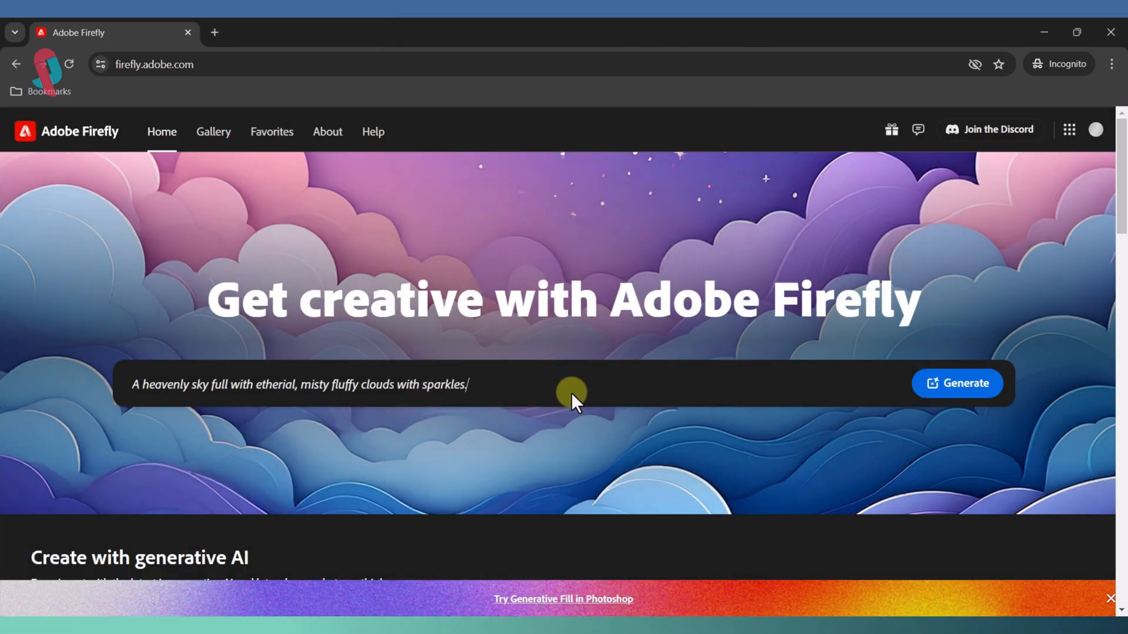
- Start the Generative fill (preview) feature from its card on the home page
scroll(down, 3)
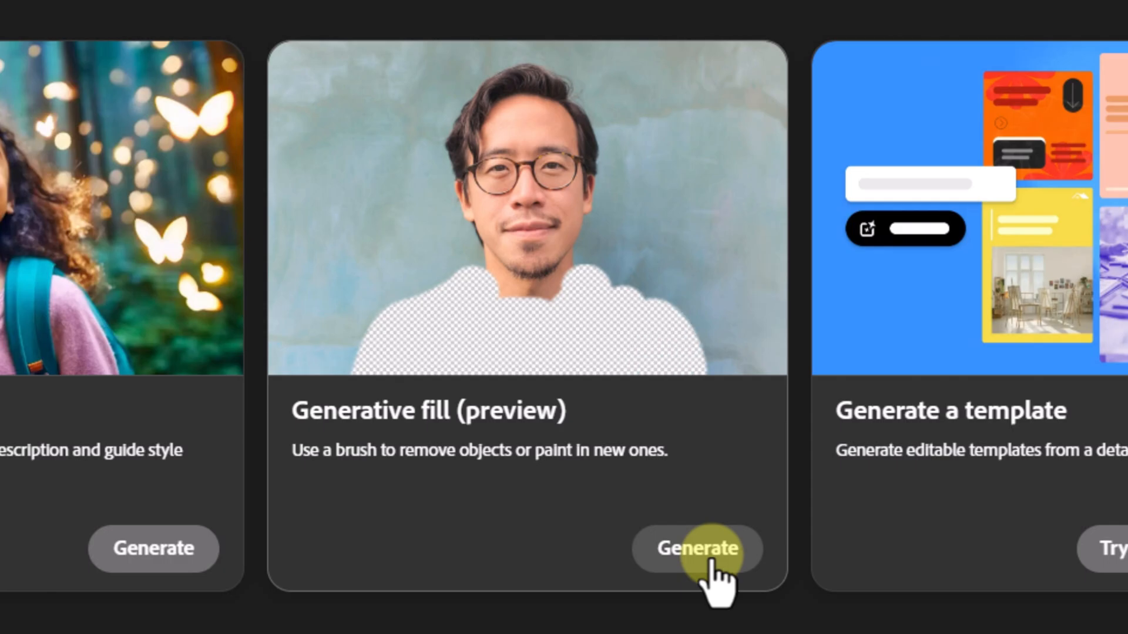
click(696, 548)
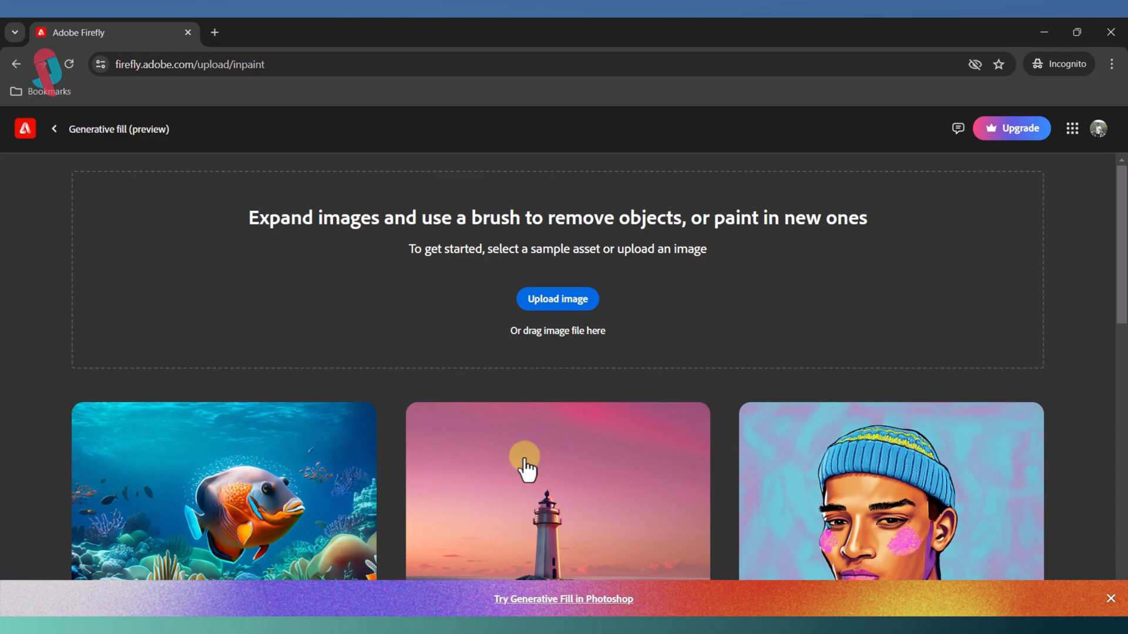
mouse_move(554, 320)
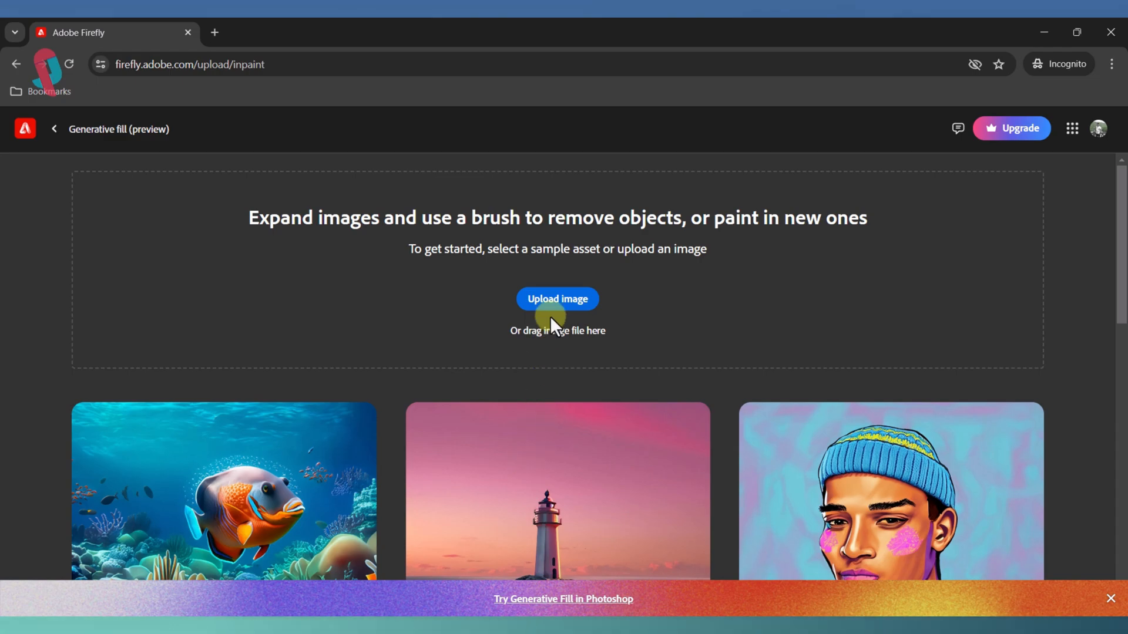
- Upload 1.jpg from the Desktop into the Generative fill editor
click(557, 299)
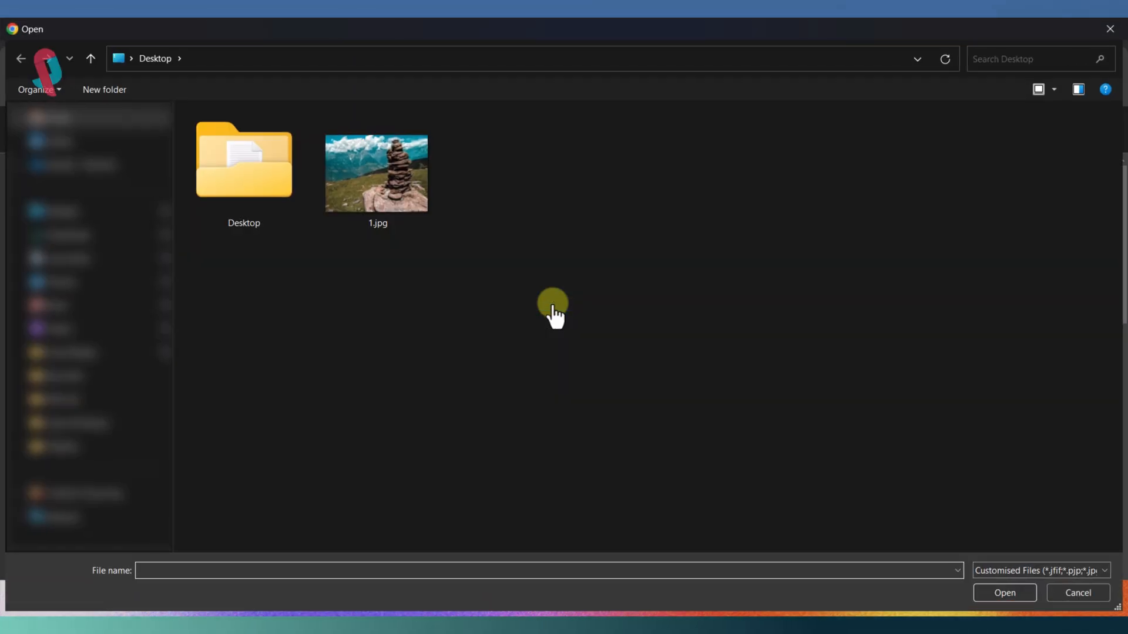
click(377, 173)
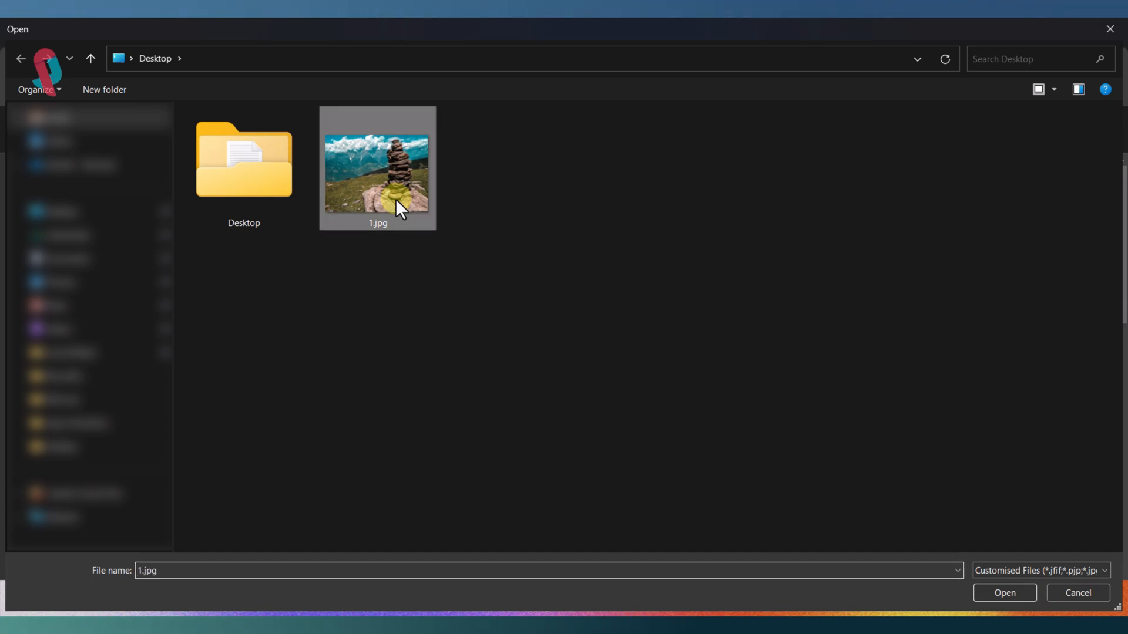
click(1003, 593)
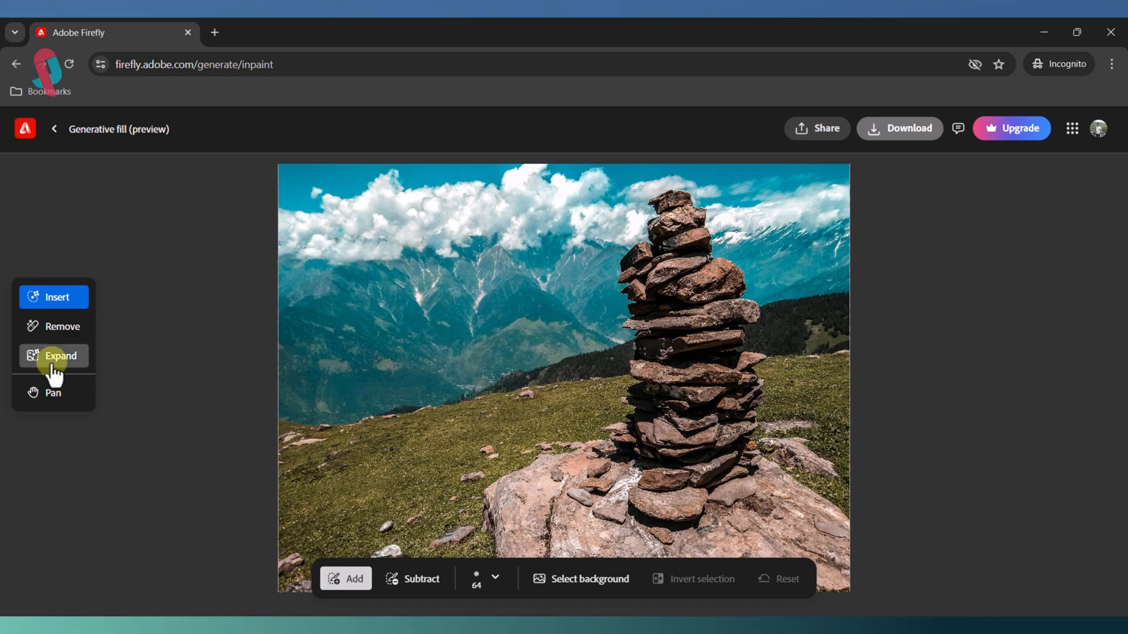
- Expand the cairn photo's frame above and below, then generate the fill
click(54, 356)
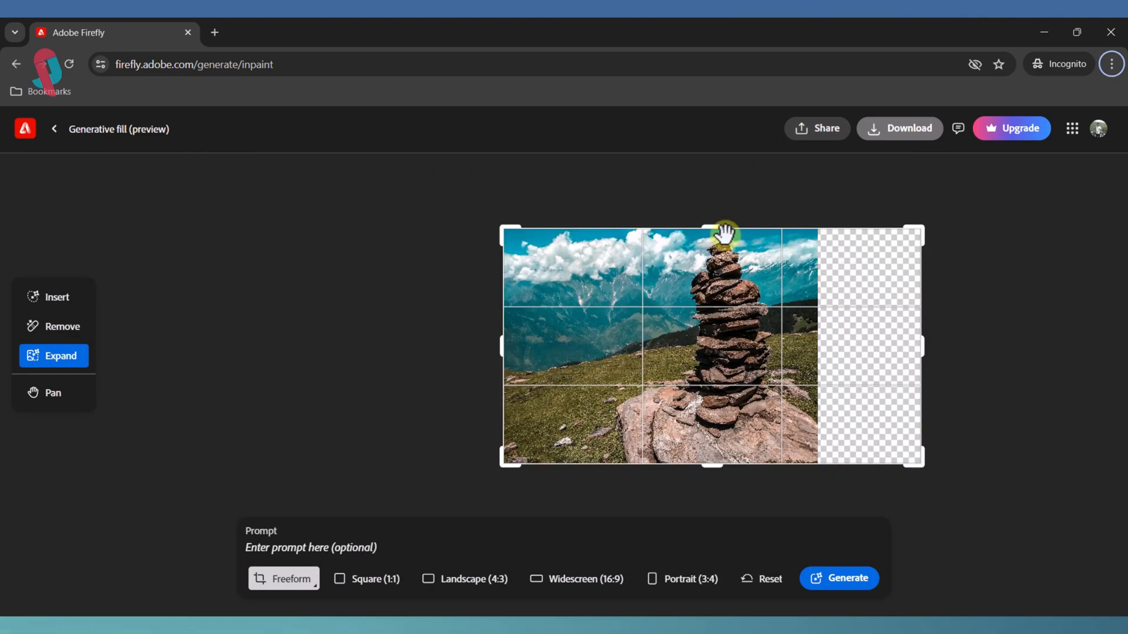
drag(725, 230, 711, 501)
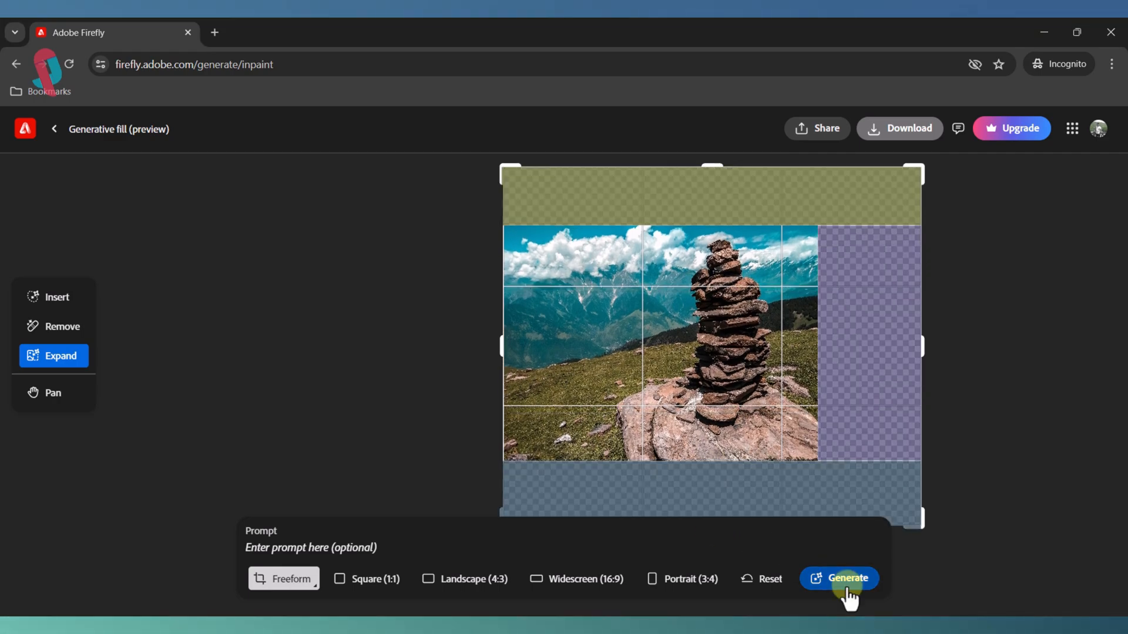
click(838, 578)
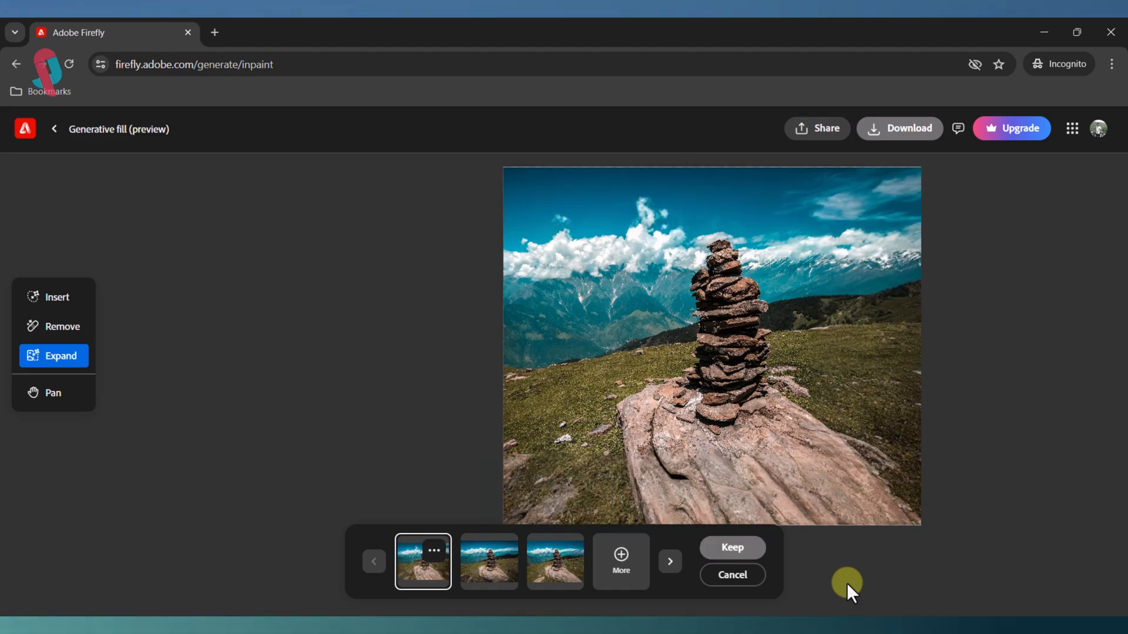
- Compare the second and third variations, choose the third, and download it
click(489, 561)
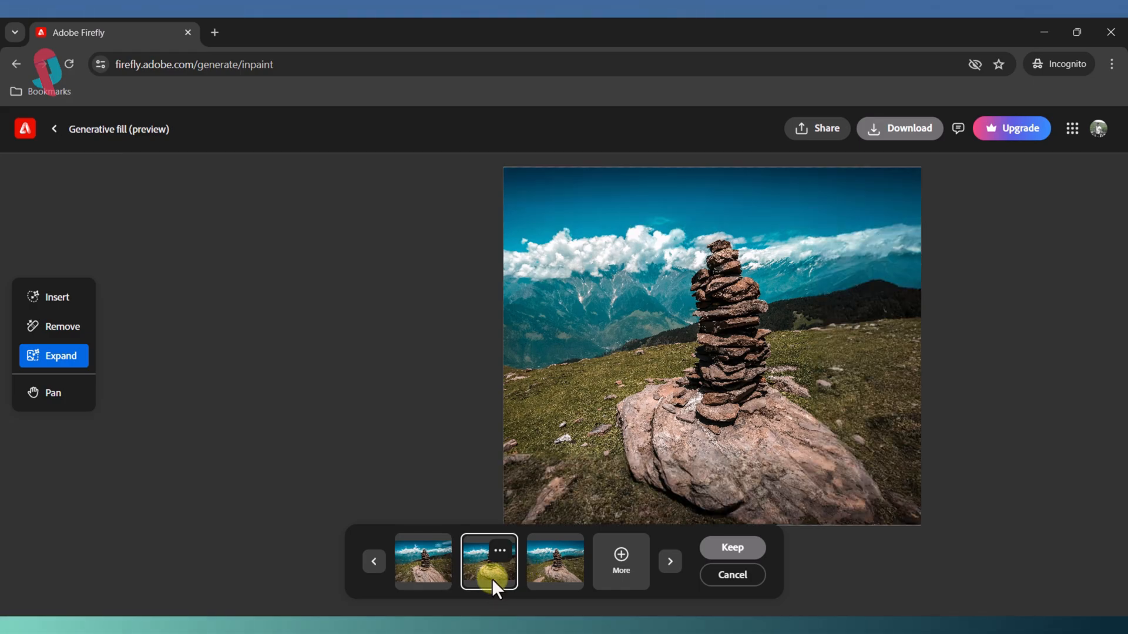
click(555, 562)
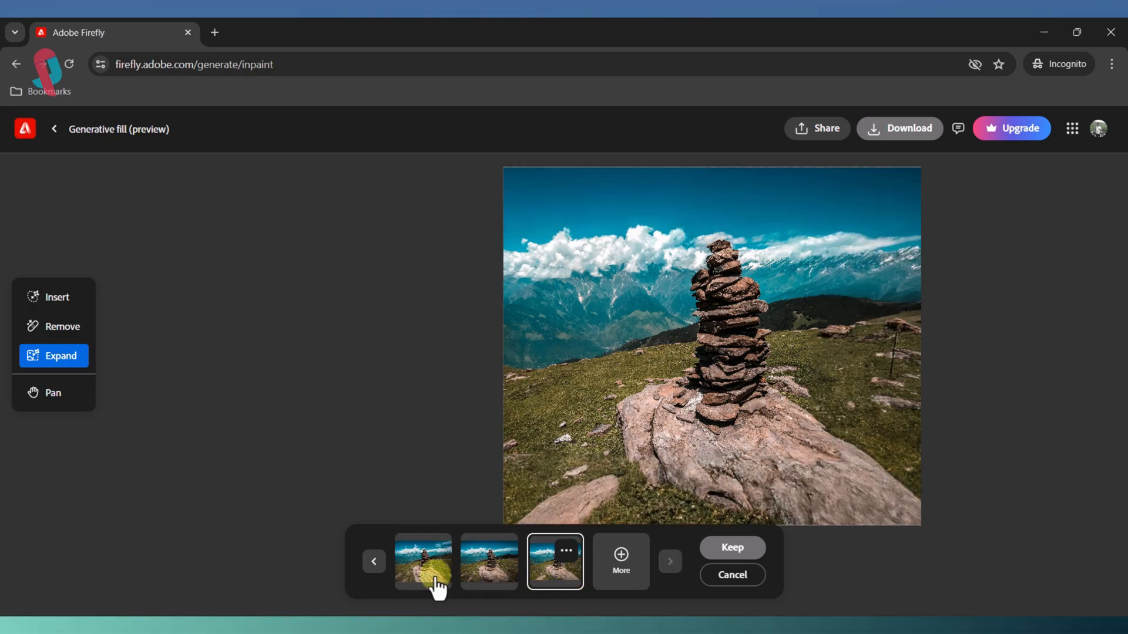
click(488, 562)
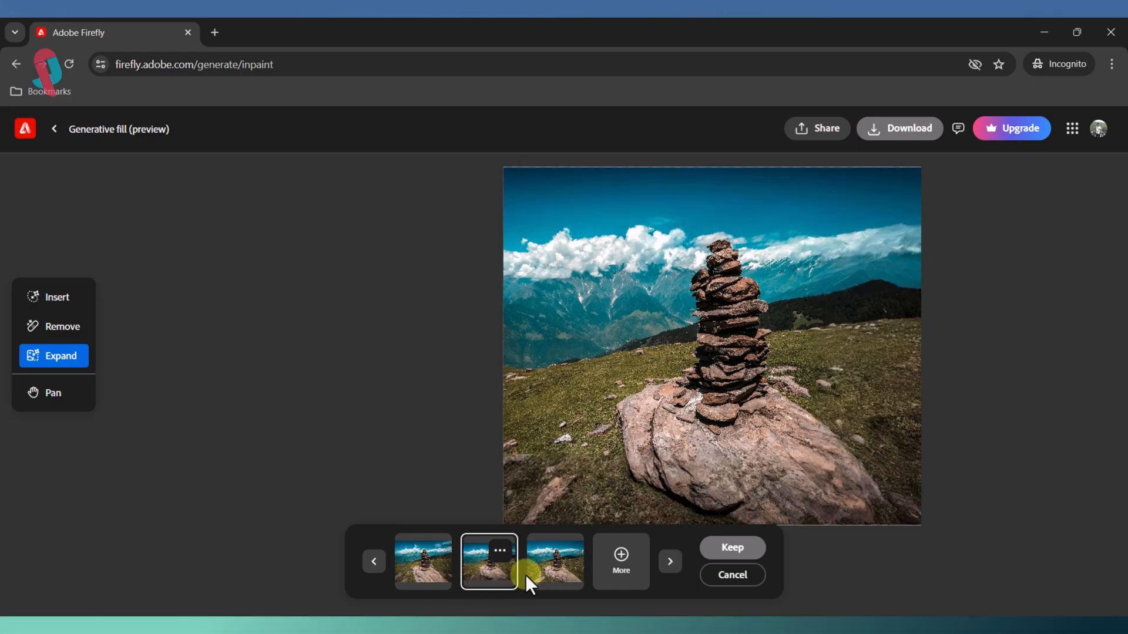
click(554, 562)
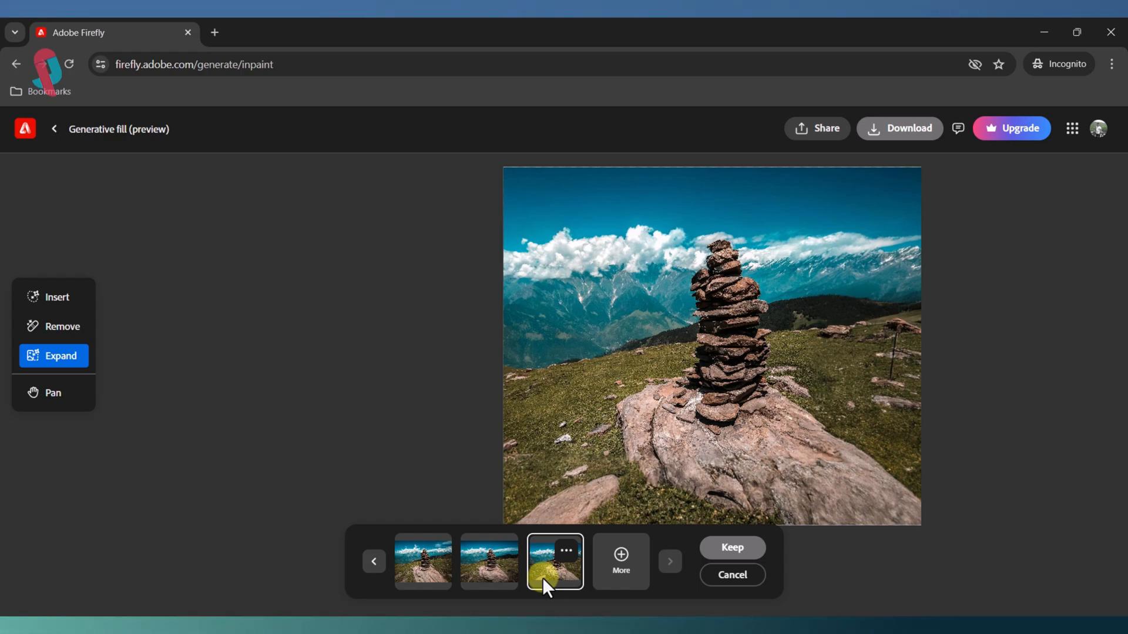
mouse_move(932, 585)
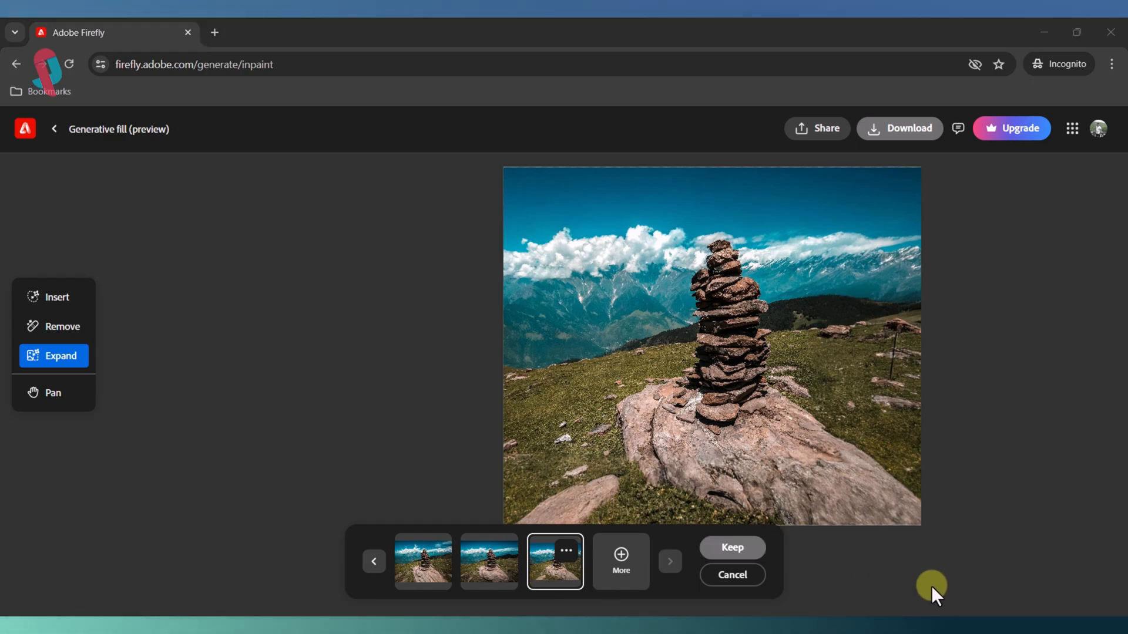
click(900, 128)
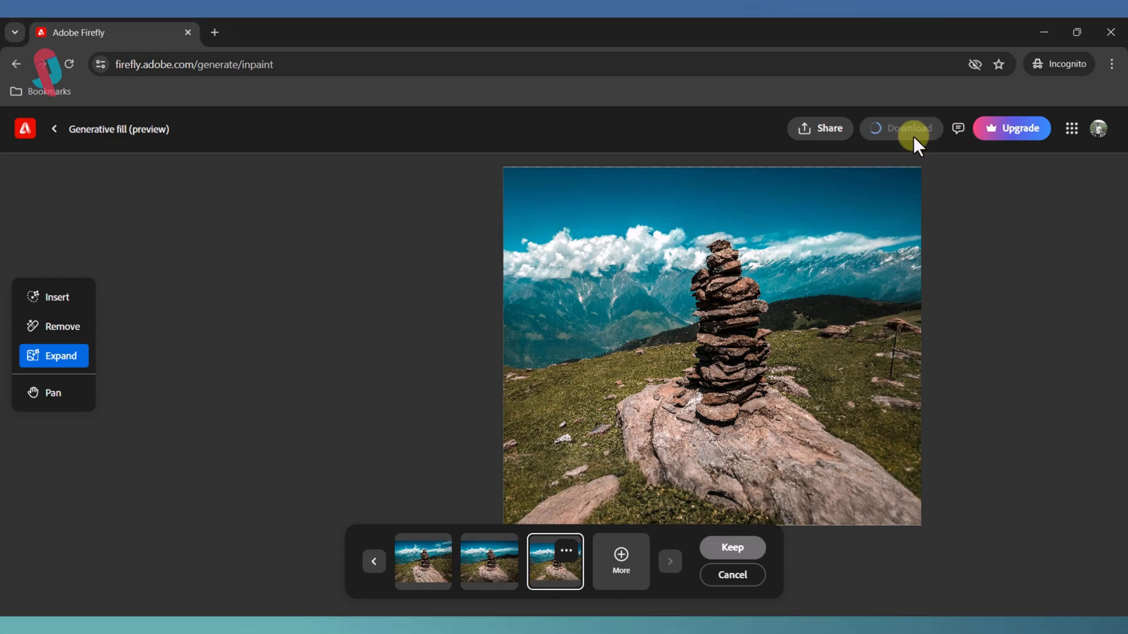
- Save the download as Expanded on the Desktop, then open original 1.jpg from its folder
click(900, 128)
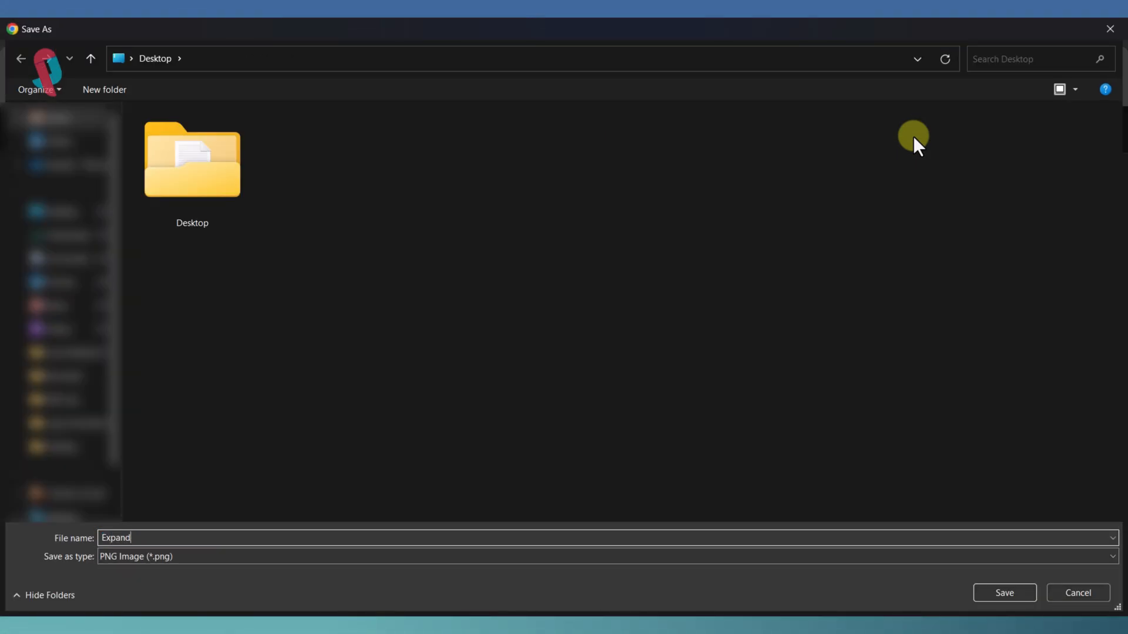
click(1003, 593)
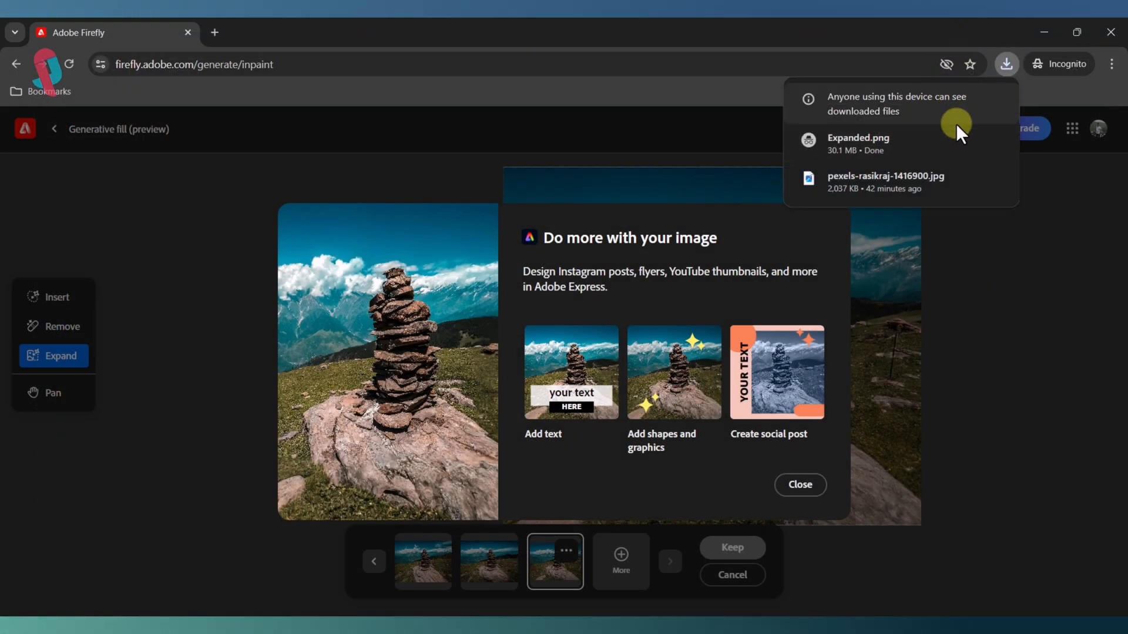
click(858, 144)
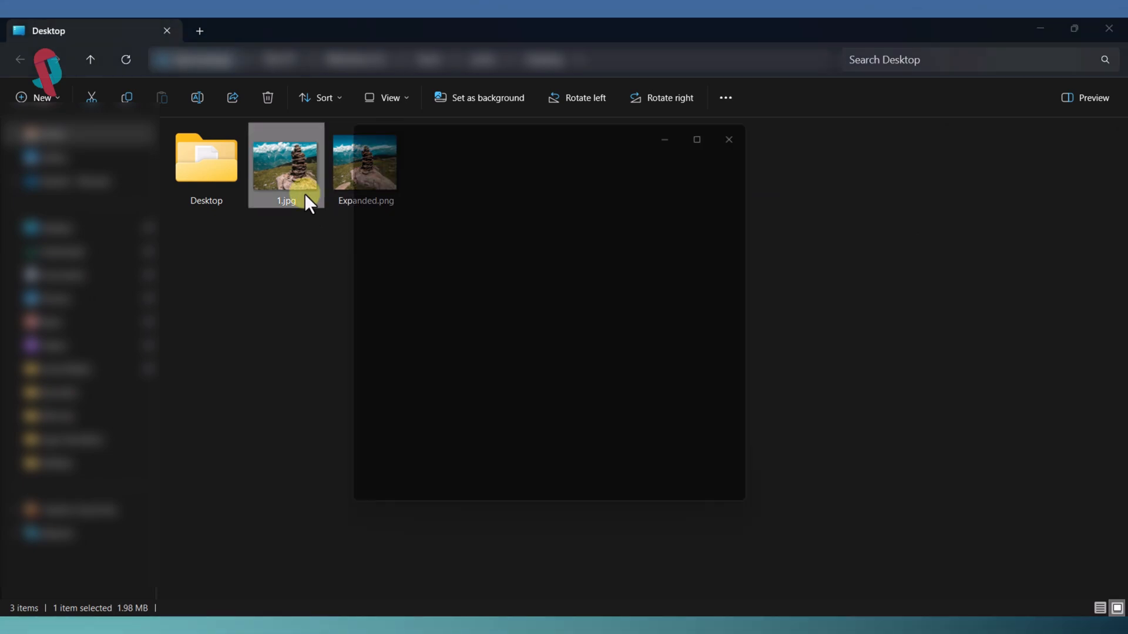
double_click(286, 165)
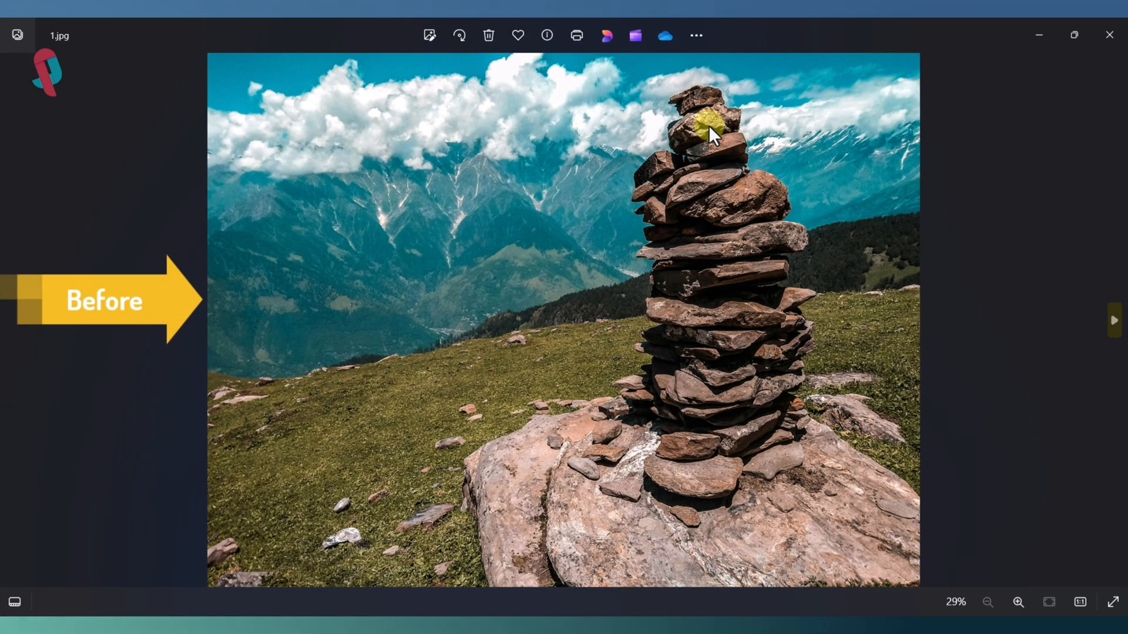